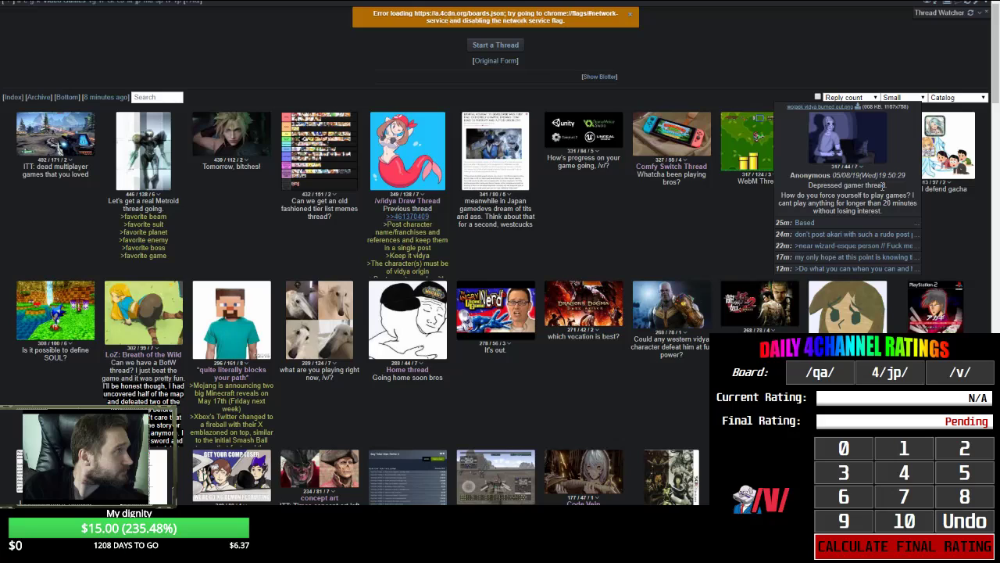
mouse_move(882, 187)
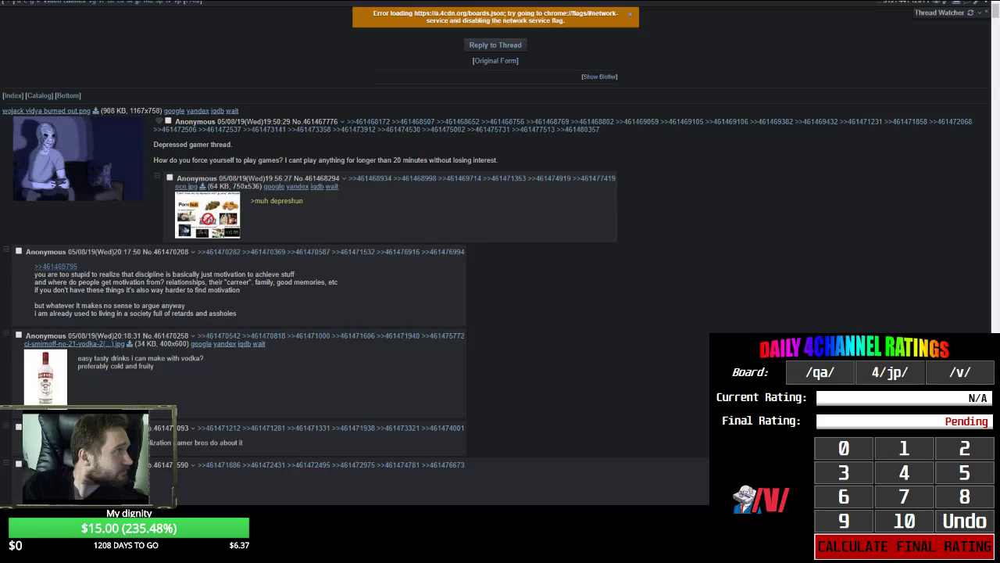
mouse_move(591, 289)
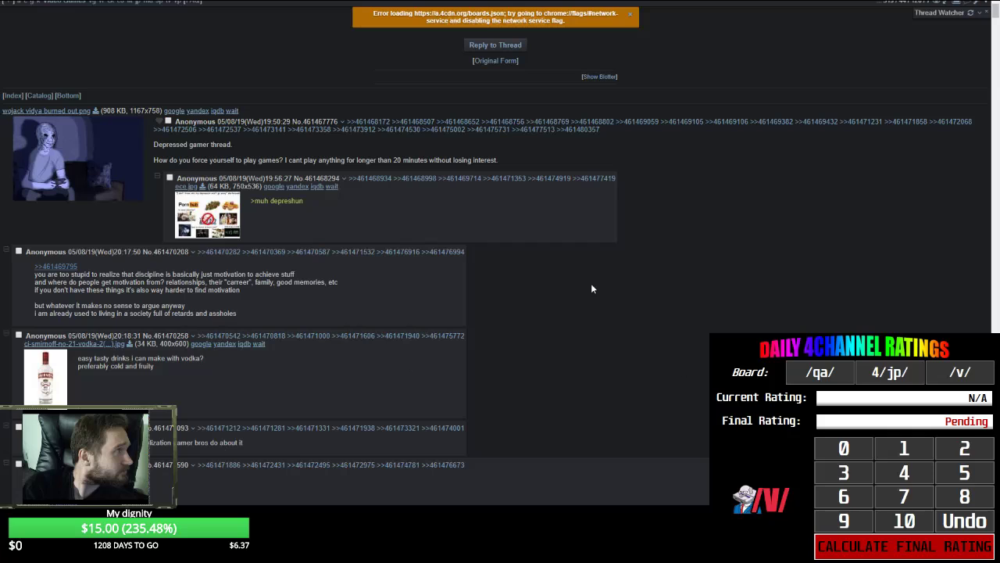
click(207, 217)
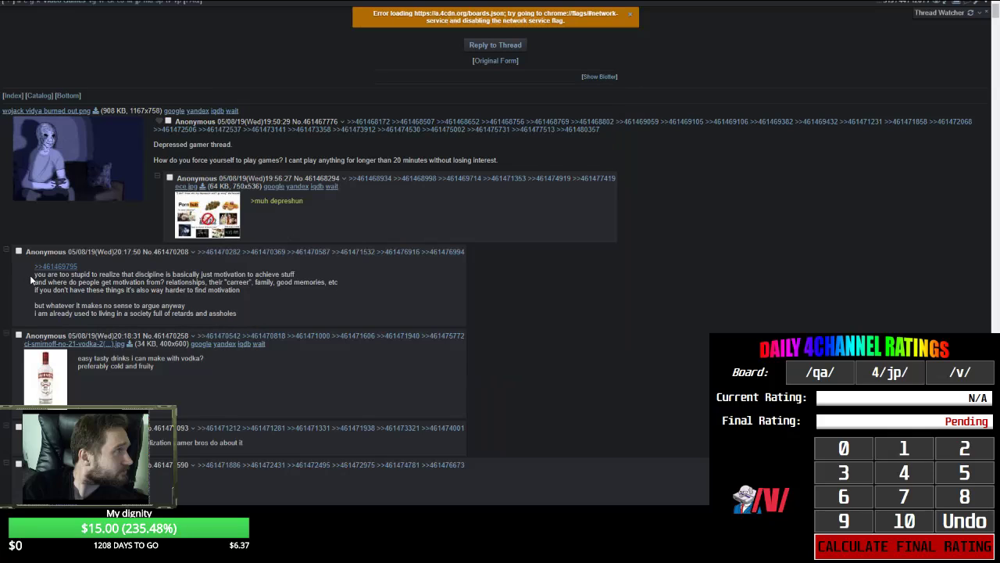
mouse_move(303, 281)
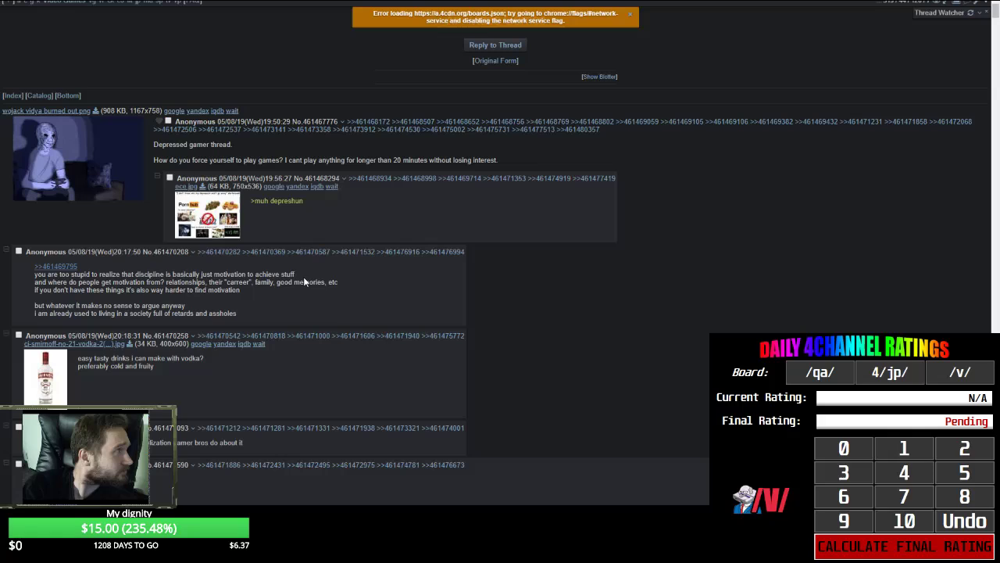
mouse_move(123, 302)
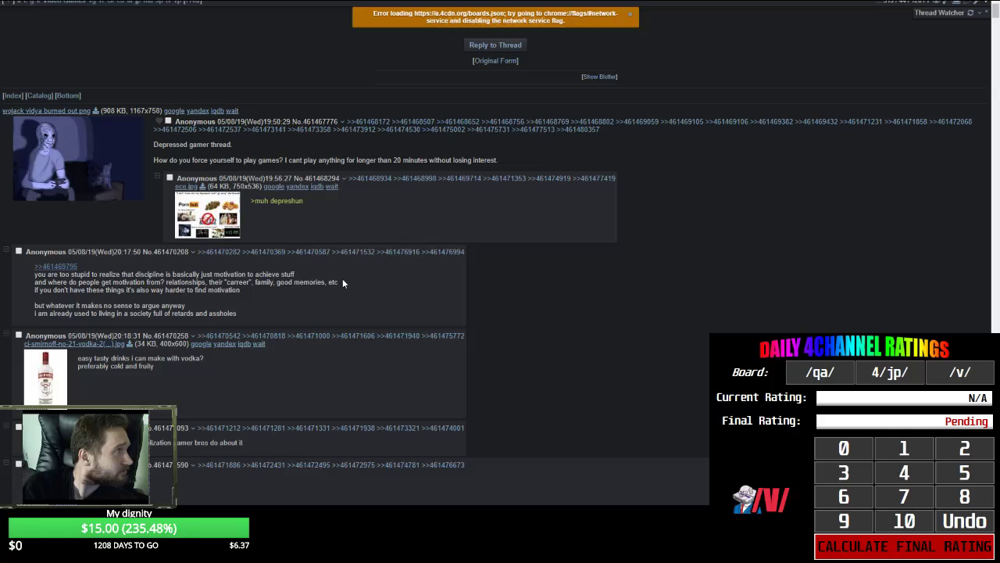
drag(208, 283, 340, 282)
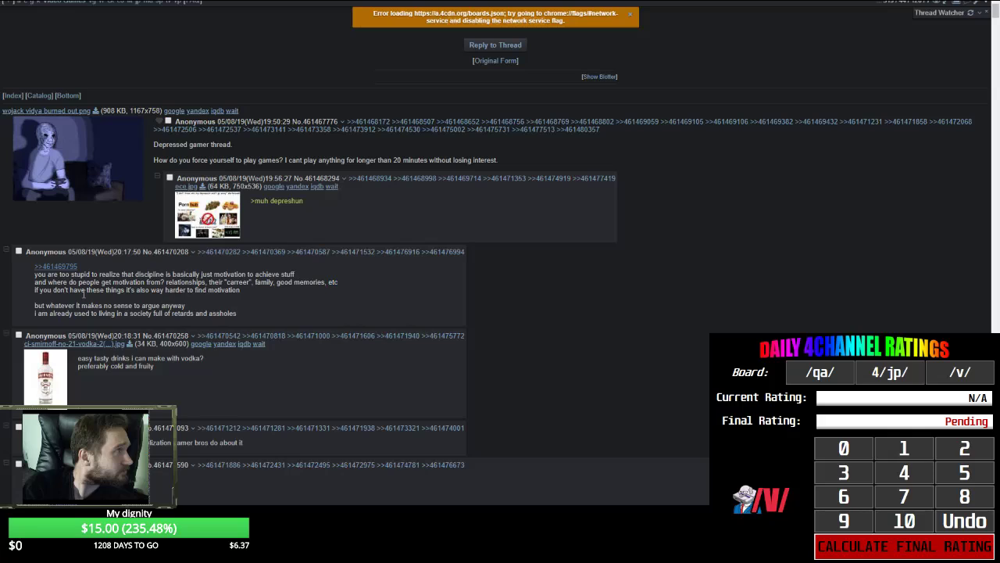
mouse_move(245, 292)
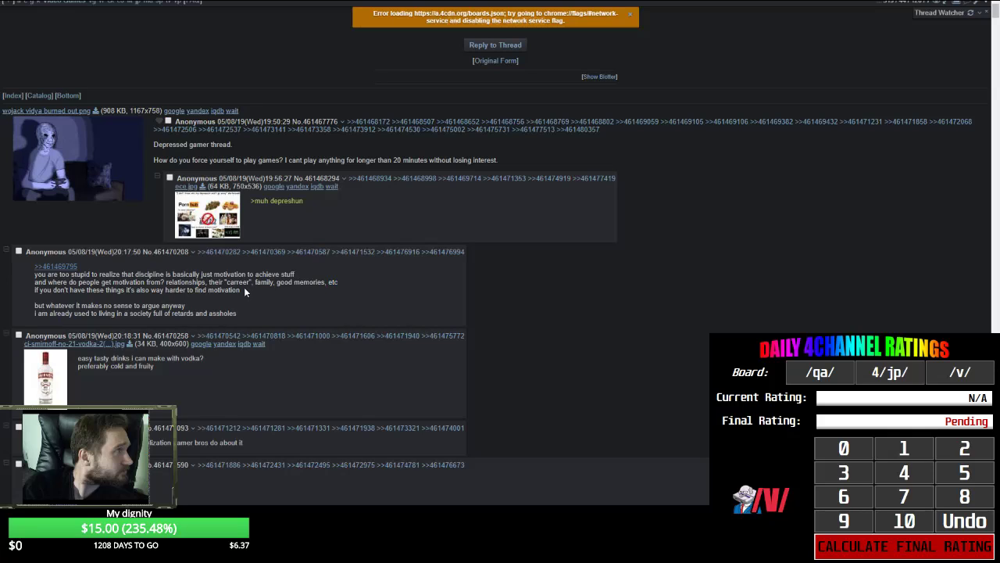
mouse_move(226, 310)
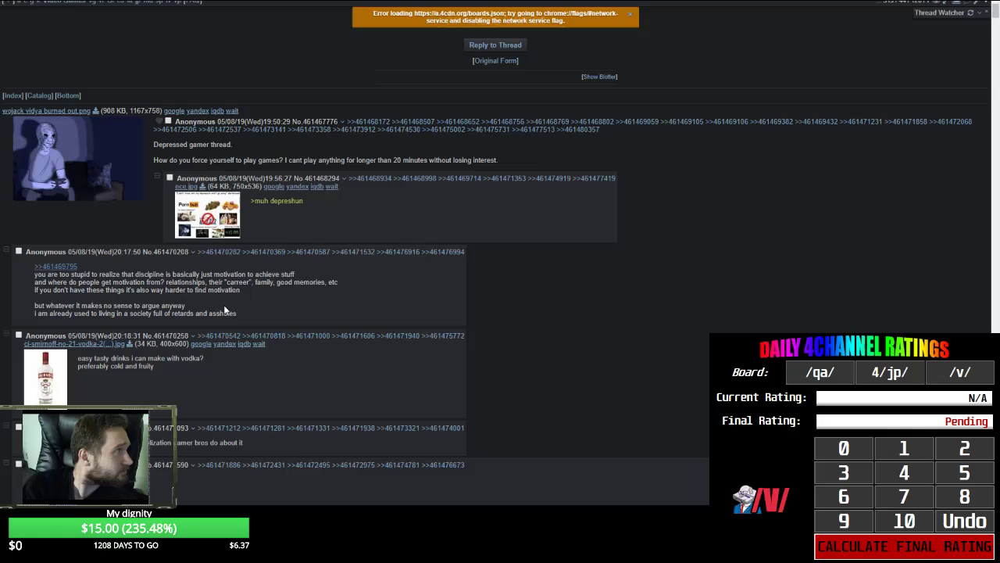
mouse_move(19, 319)
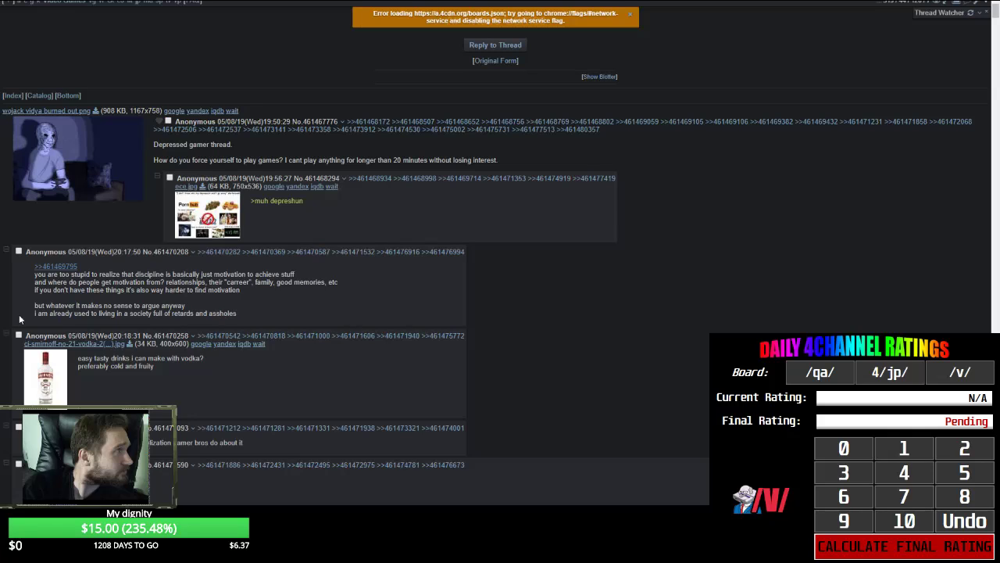
mouse_move(262, 321)
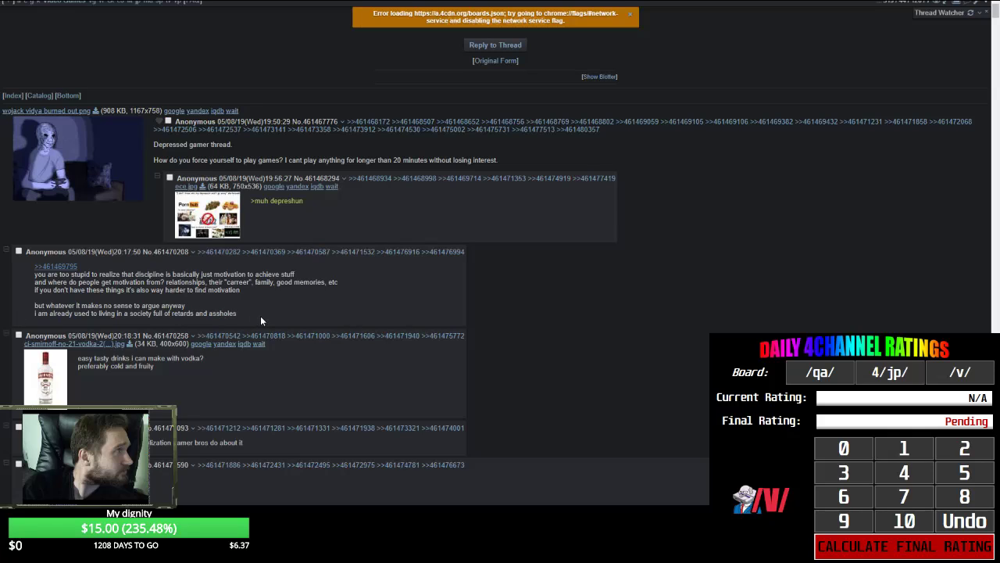
mouse_move(253, 321)
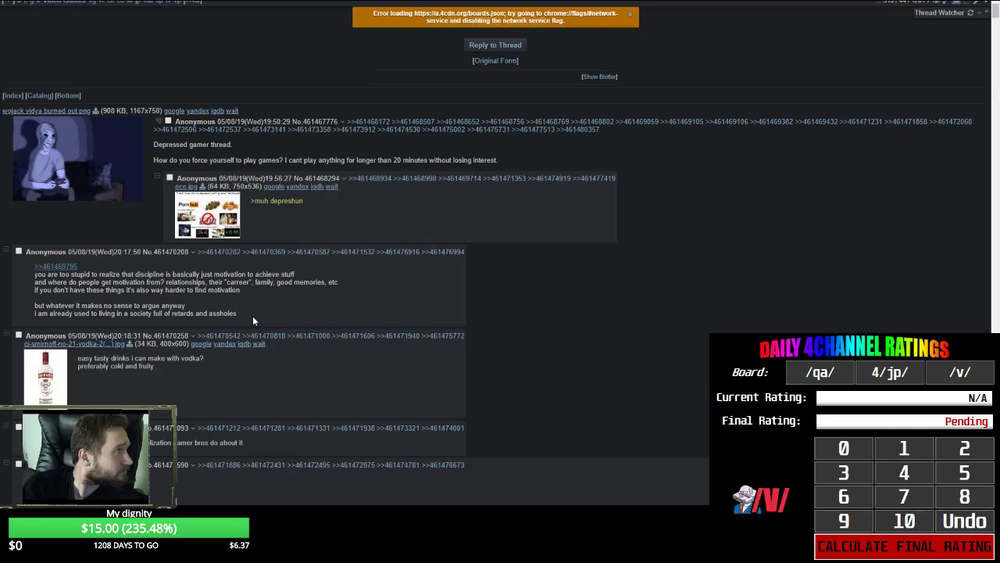
drag(35, 305, 236, 314)
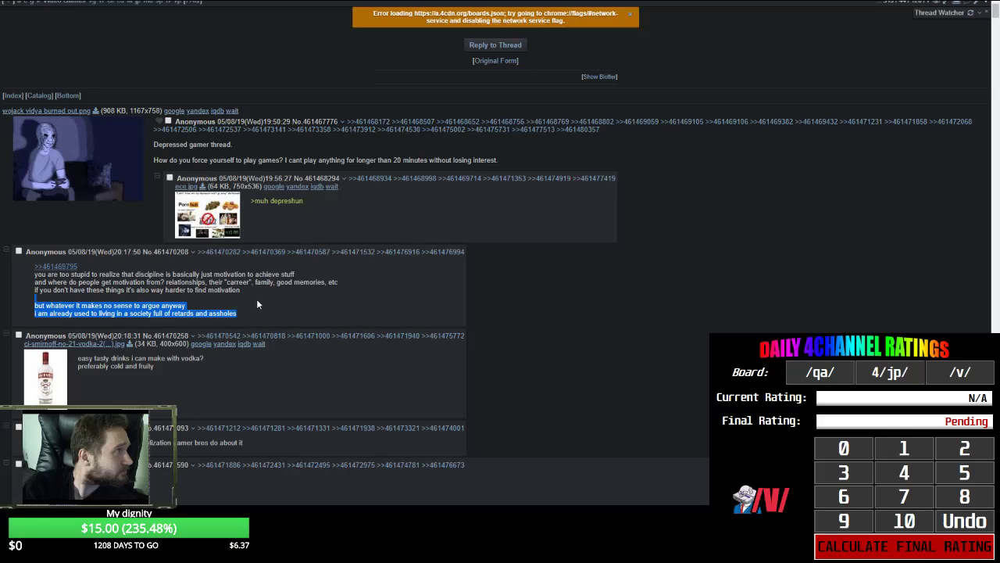
click(260, 304)
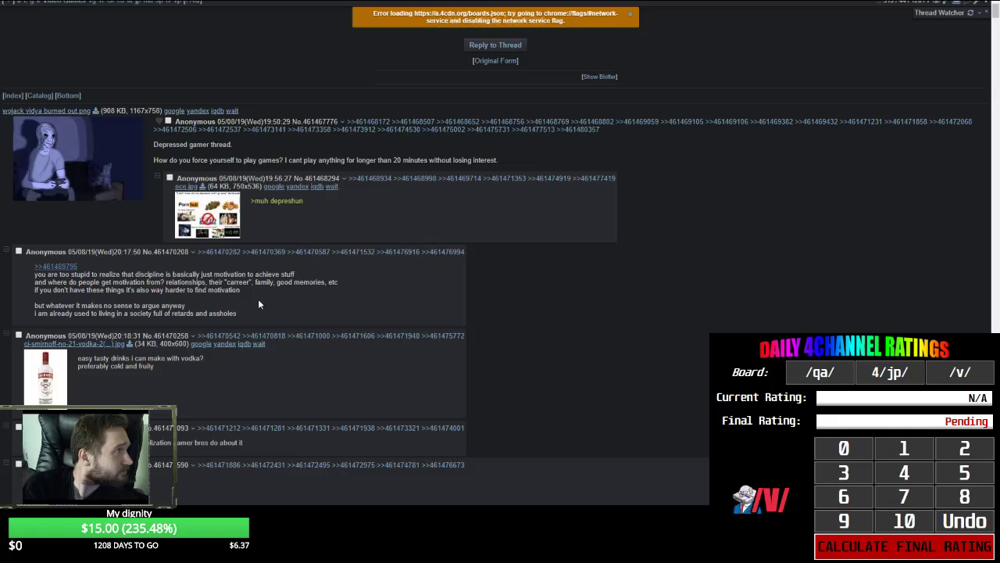
drag(35, 305, 266, 313)
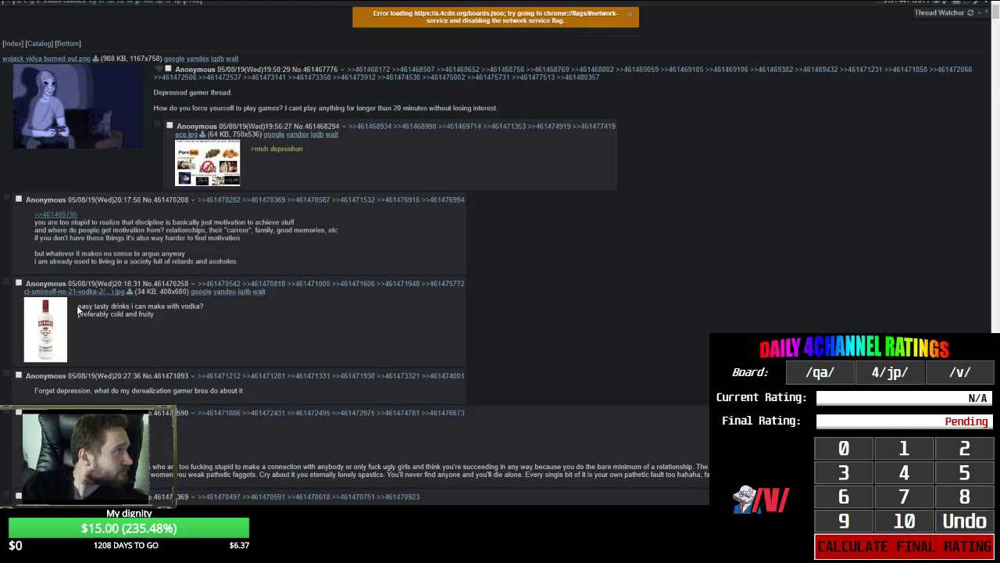
mouse_move(448, 331)
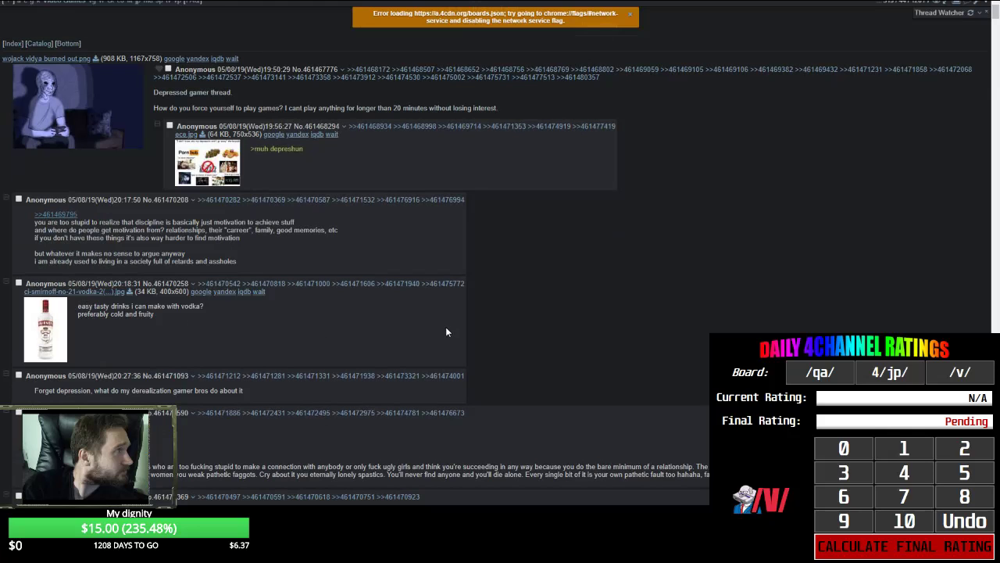